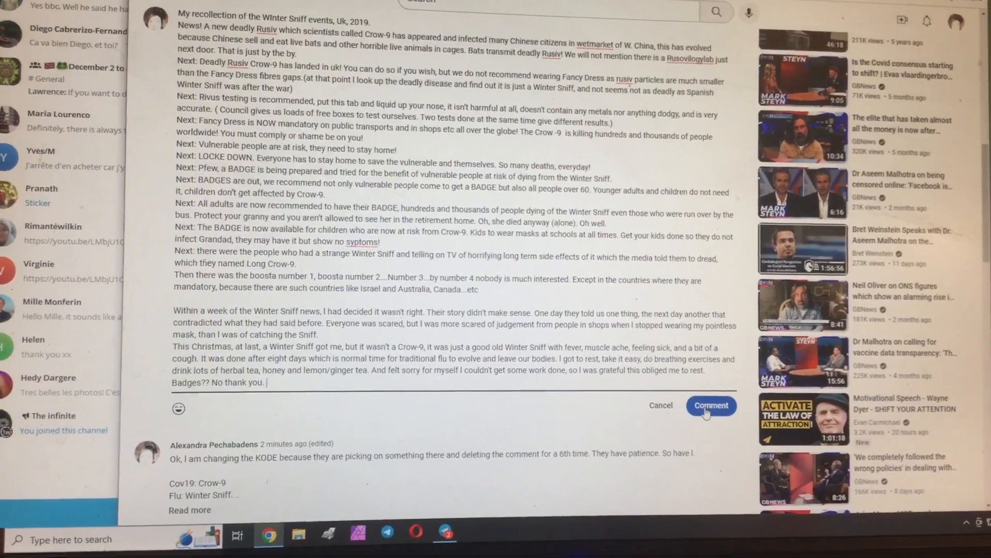
Post the long 'Winter Sniff' recollection as a comment on the GBNews video
click(710, 405)
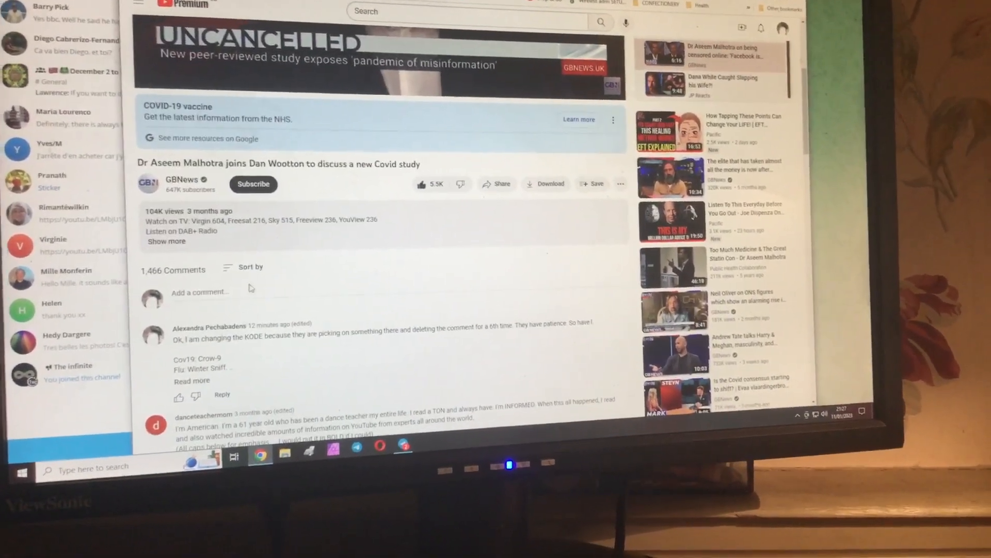
Post the 'Winter Sniff' recollection again and see it at the top, just posted
click(248, 267)
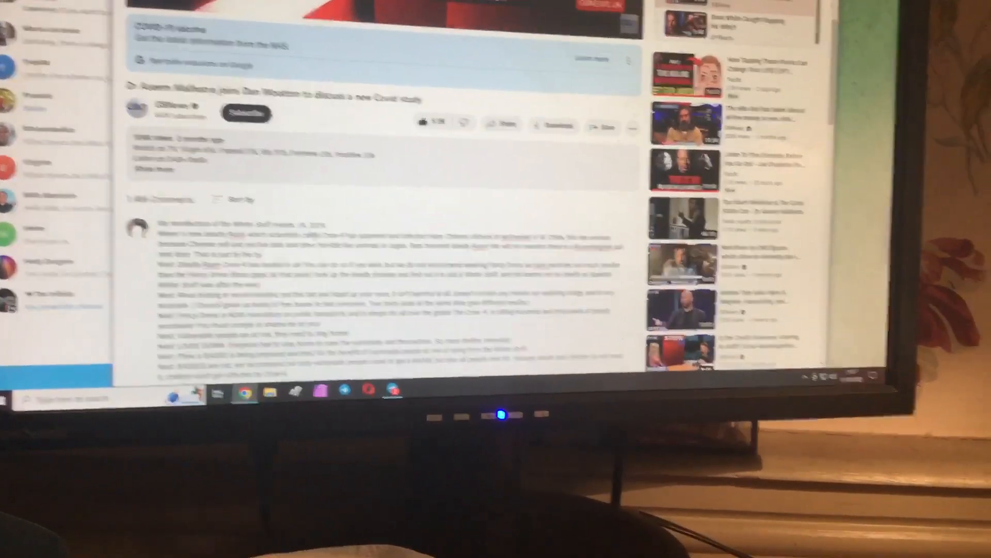
scroll(down, 3)
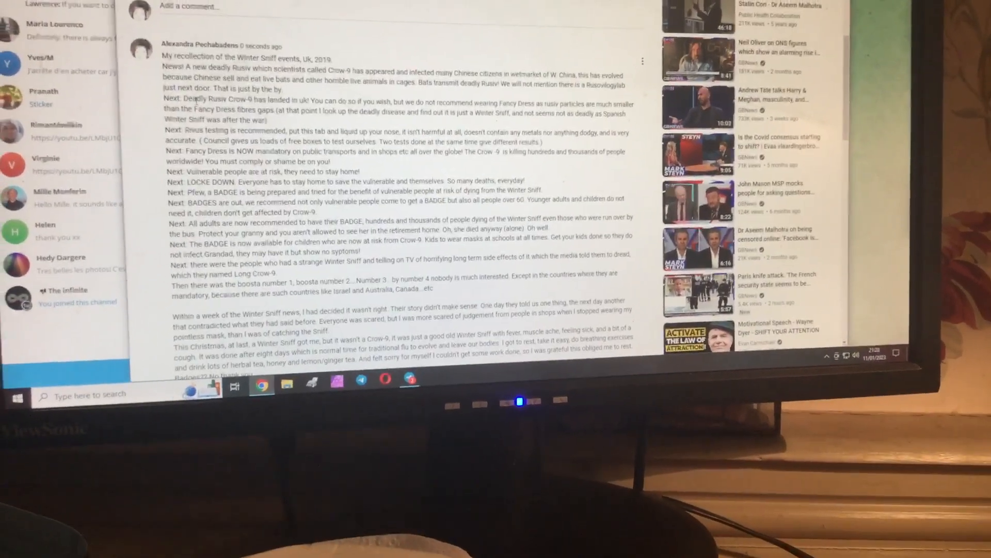
Scroll back to the comments, now 1,470, where the Winter Sniff comment is no longer first
scroll(down, 3)
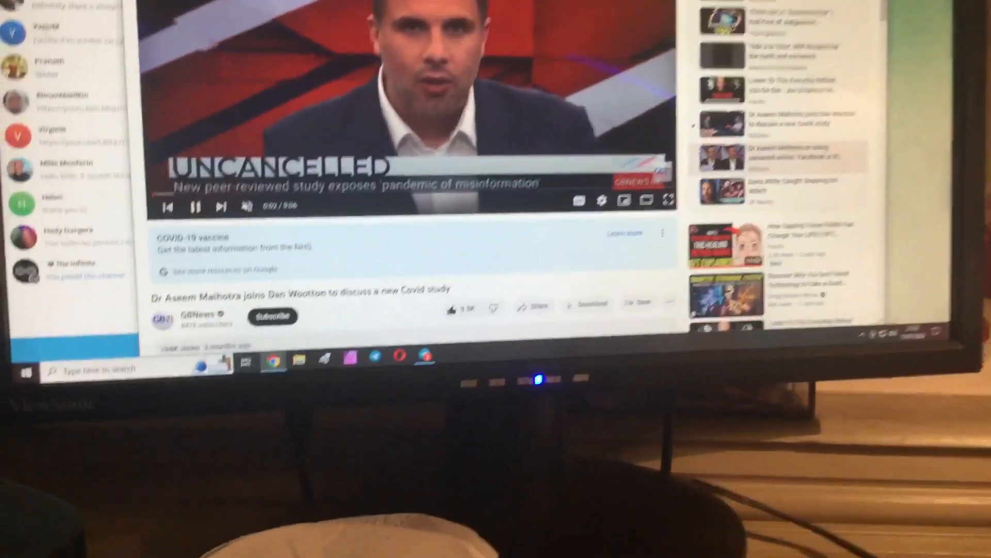
scroll(down, 3)
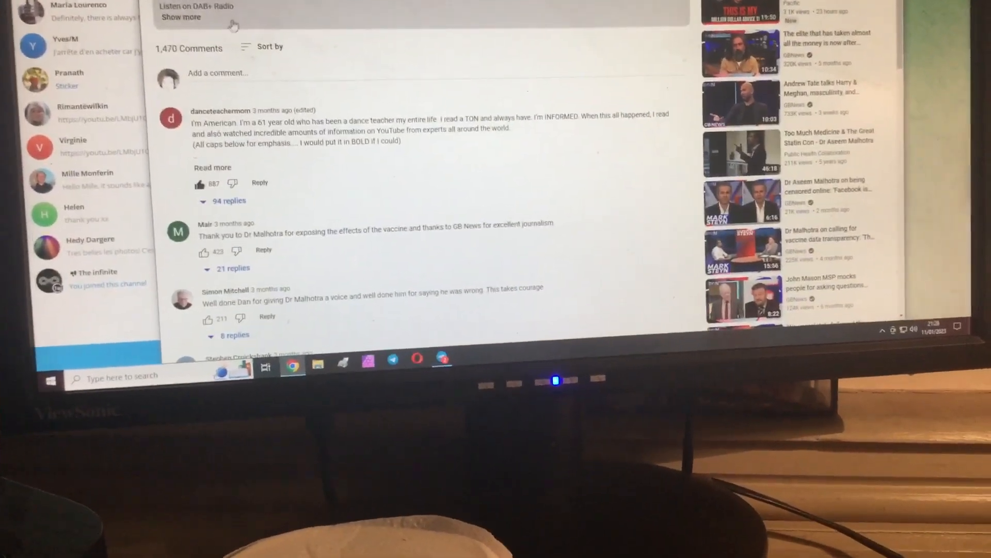
Paste the long 'Winter Sniff' recollection into a fresh comment draft
click(273, 47)
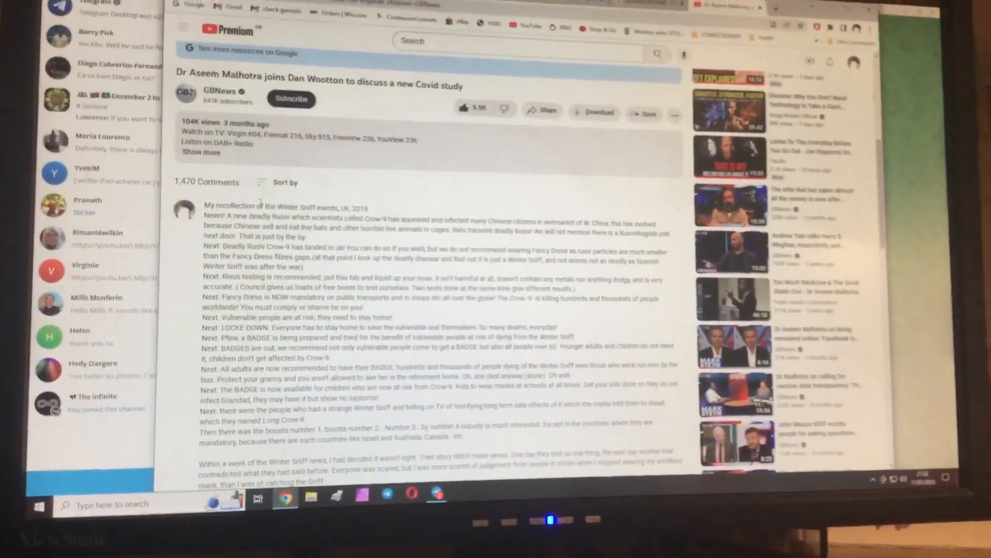
Submit the comment and look through the 1,468 comments, where it is not listed
scroll(down, 3)
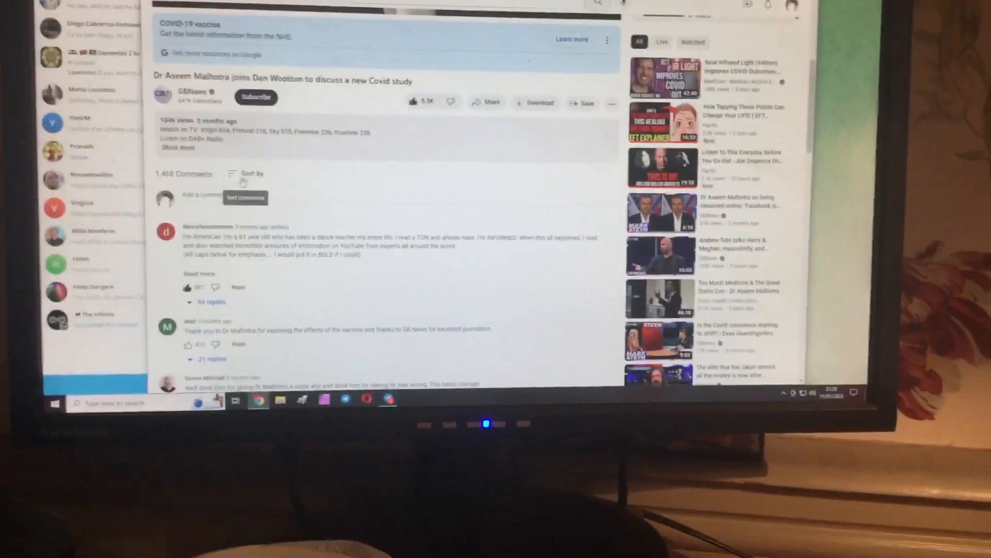
Sort comments by Newest first and begin another new comment
click(248, 173)
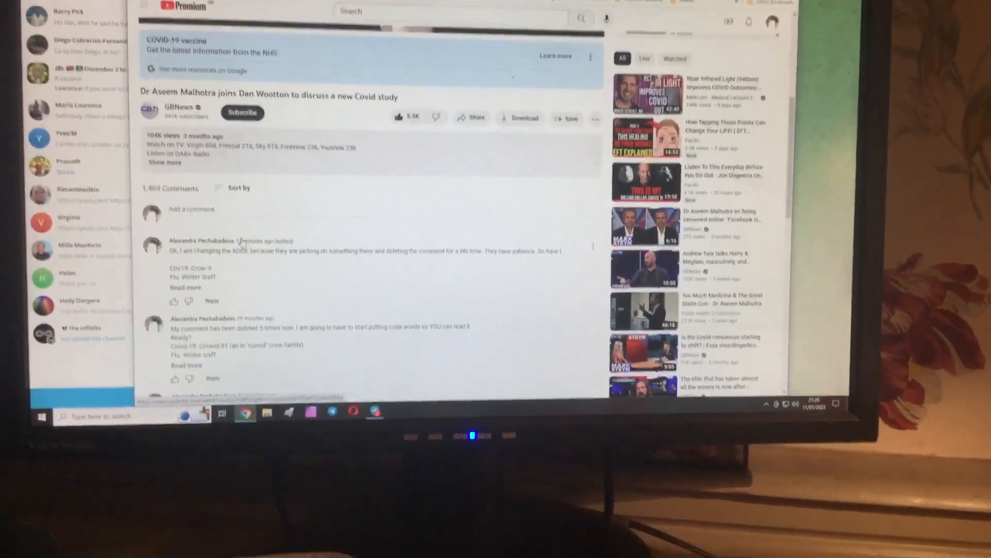
click(194, 209)
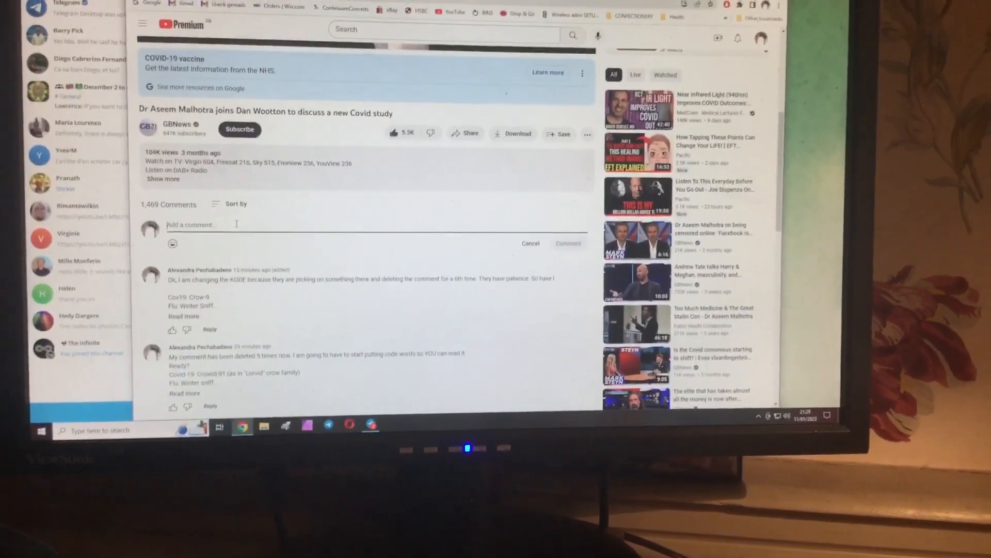